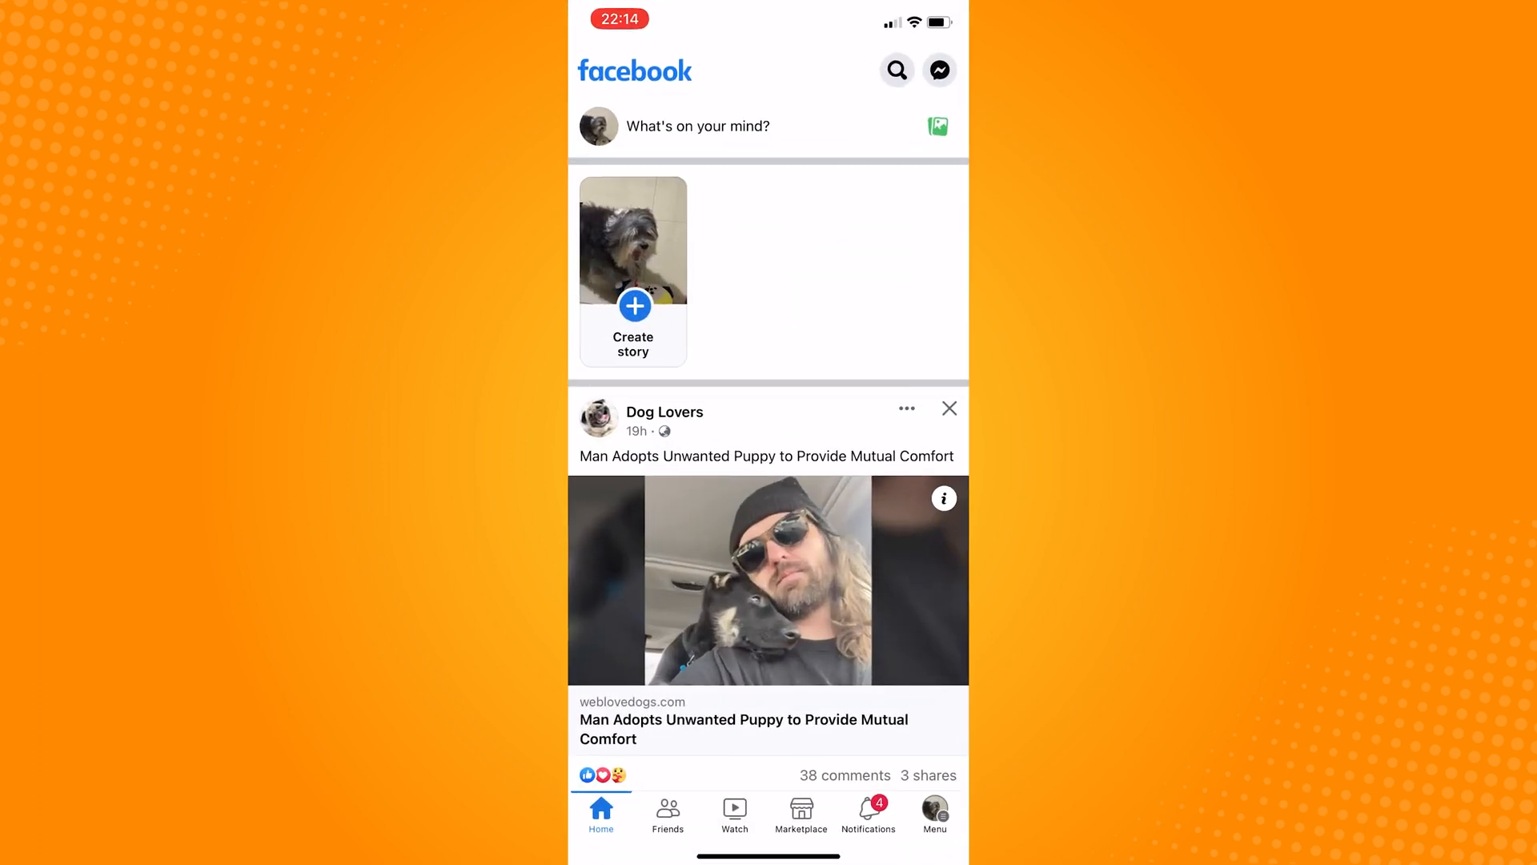
# - Reach the Settings page from the main menu's Settings & privacy section
pyautogui.click(944, 498)
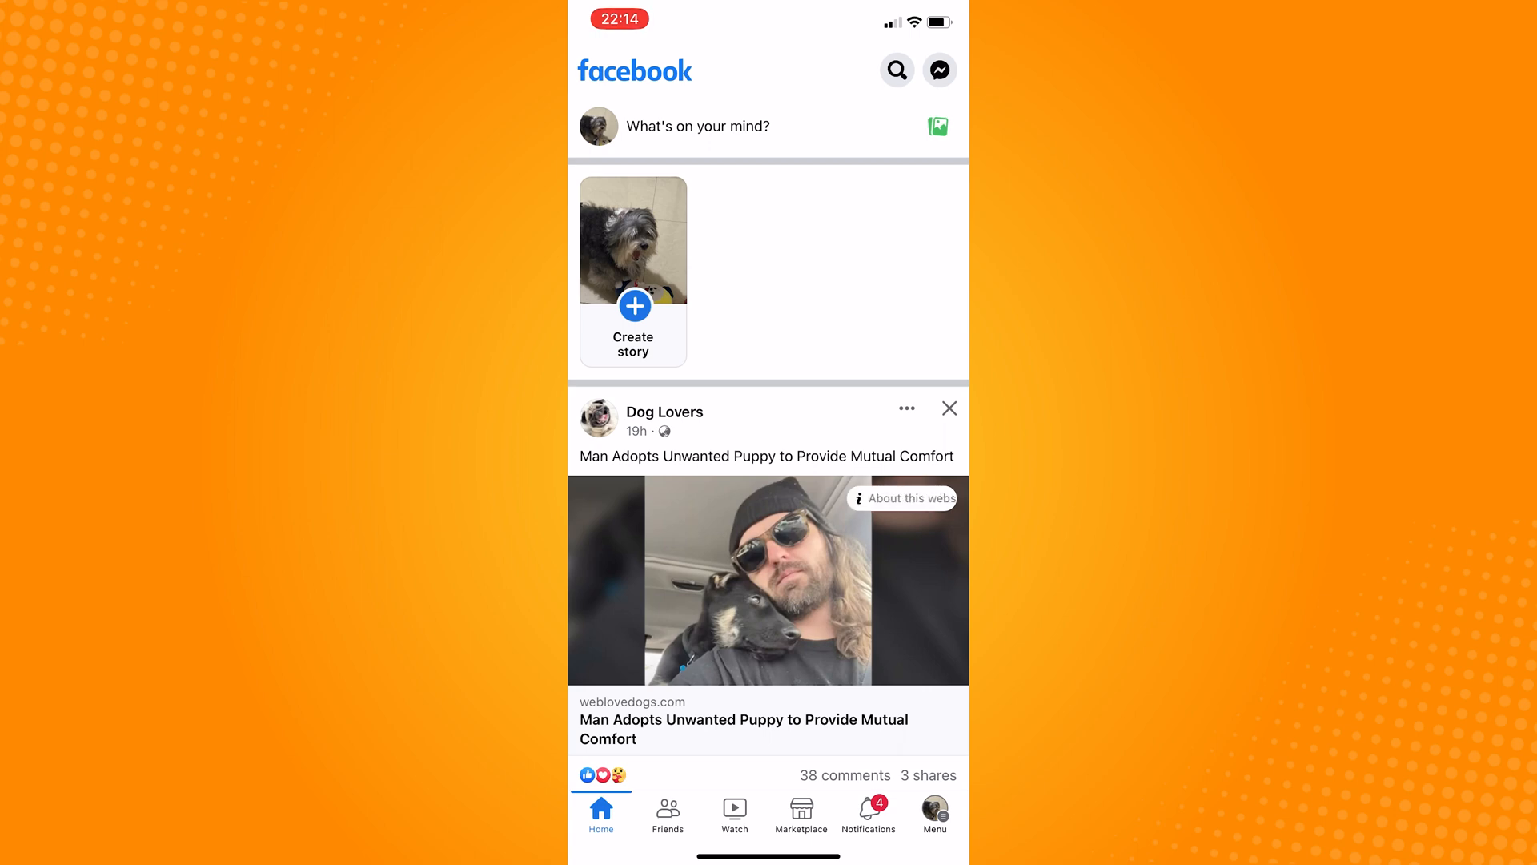
pyautogui.click(934, 812)
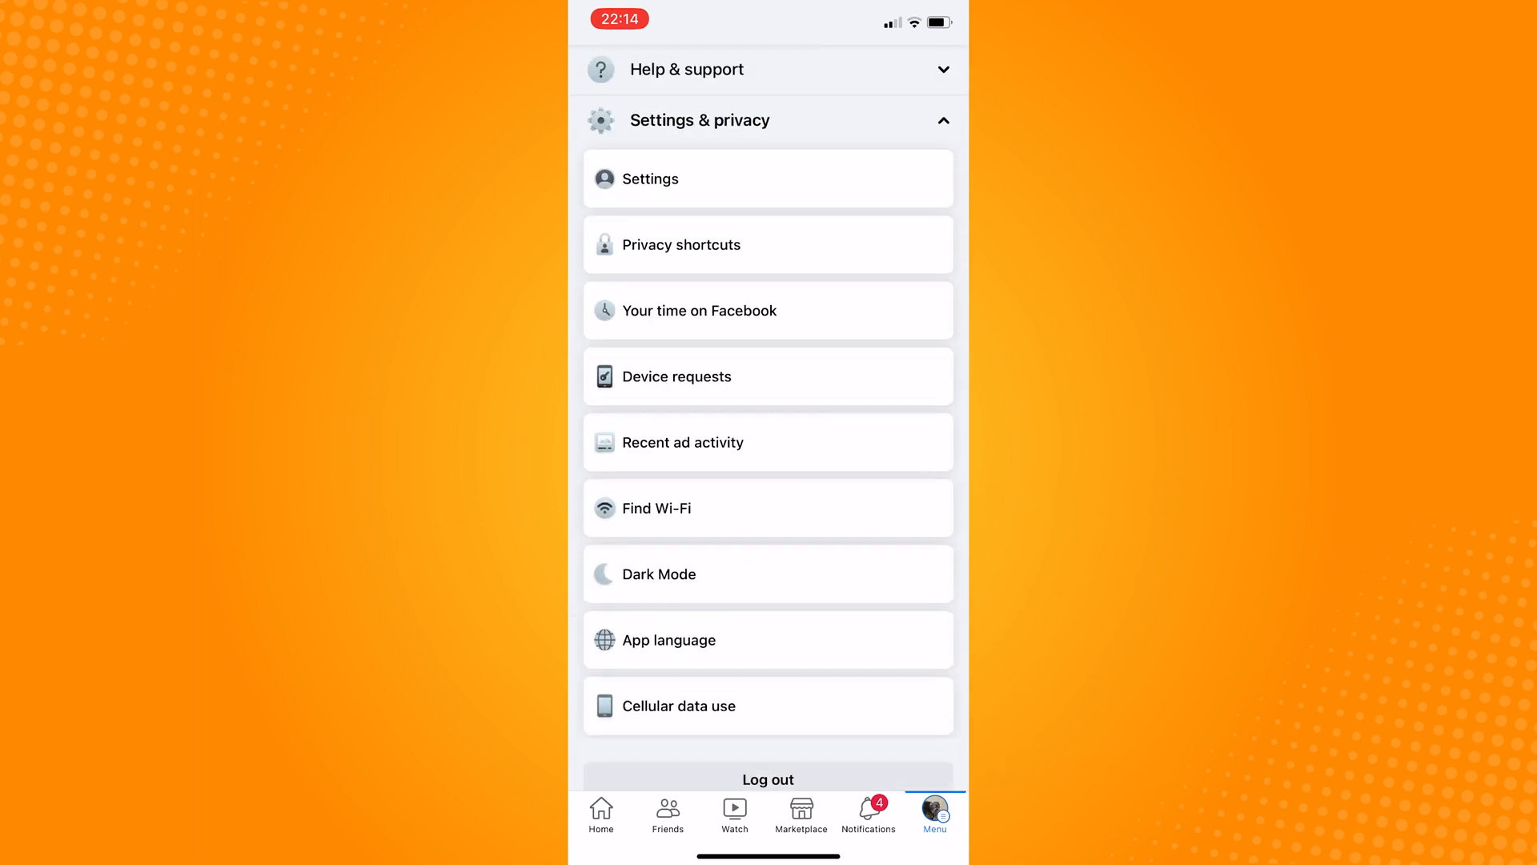
pyautogui.click(648, 177)
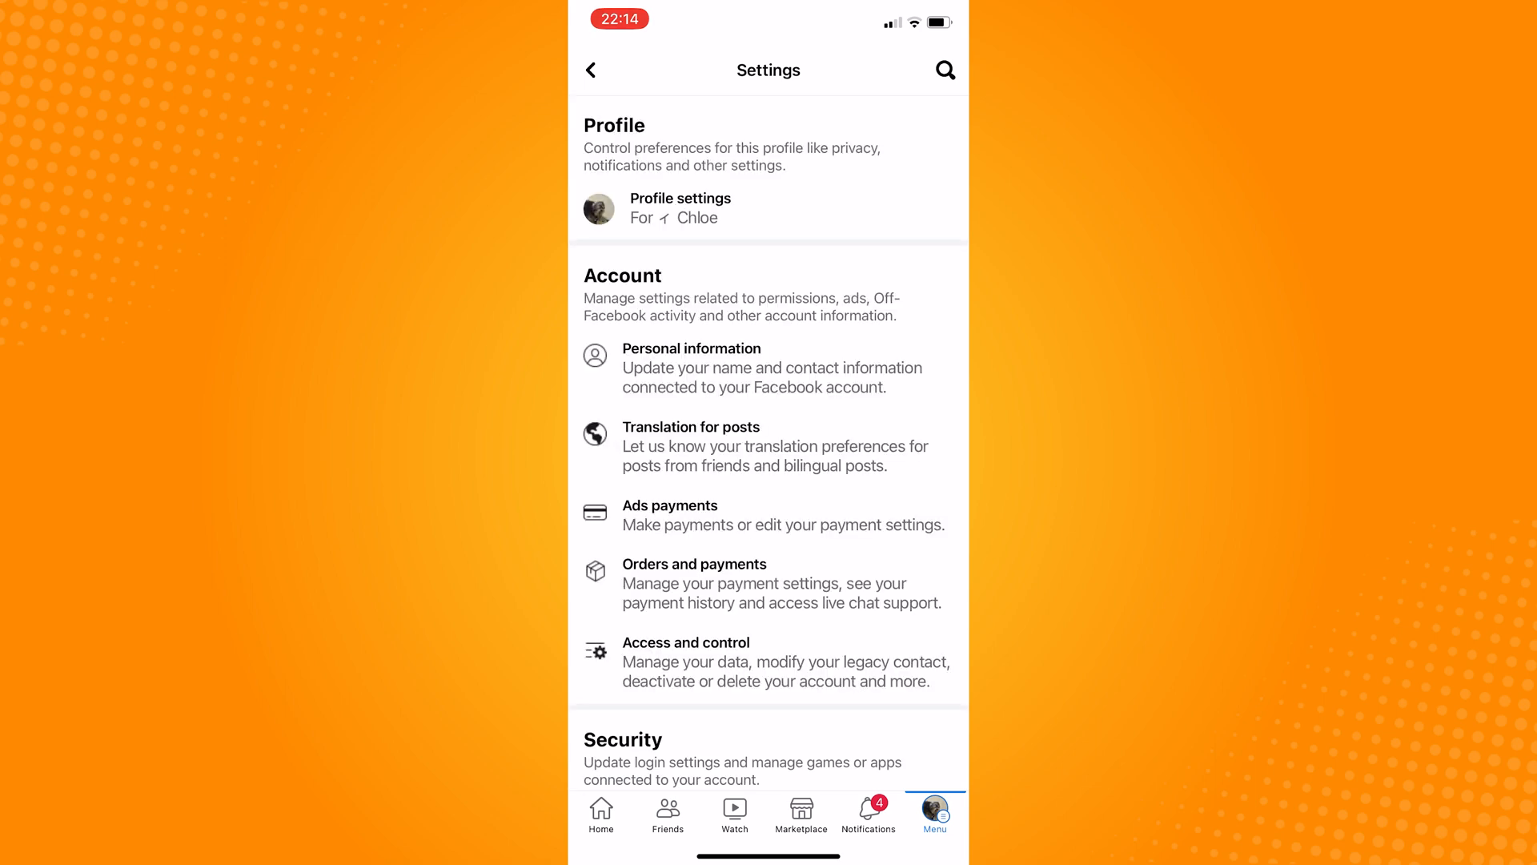
# - Go to the Videos and Photos preferences under Media and contacts
pyautogui.click(944, 69)
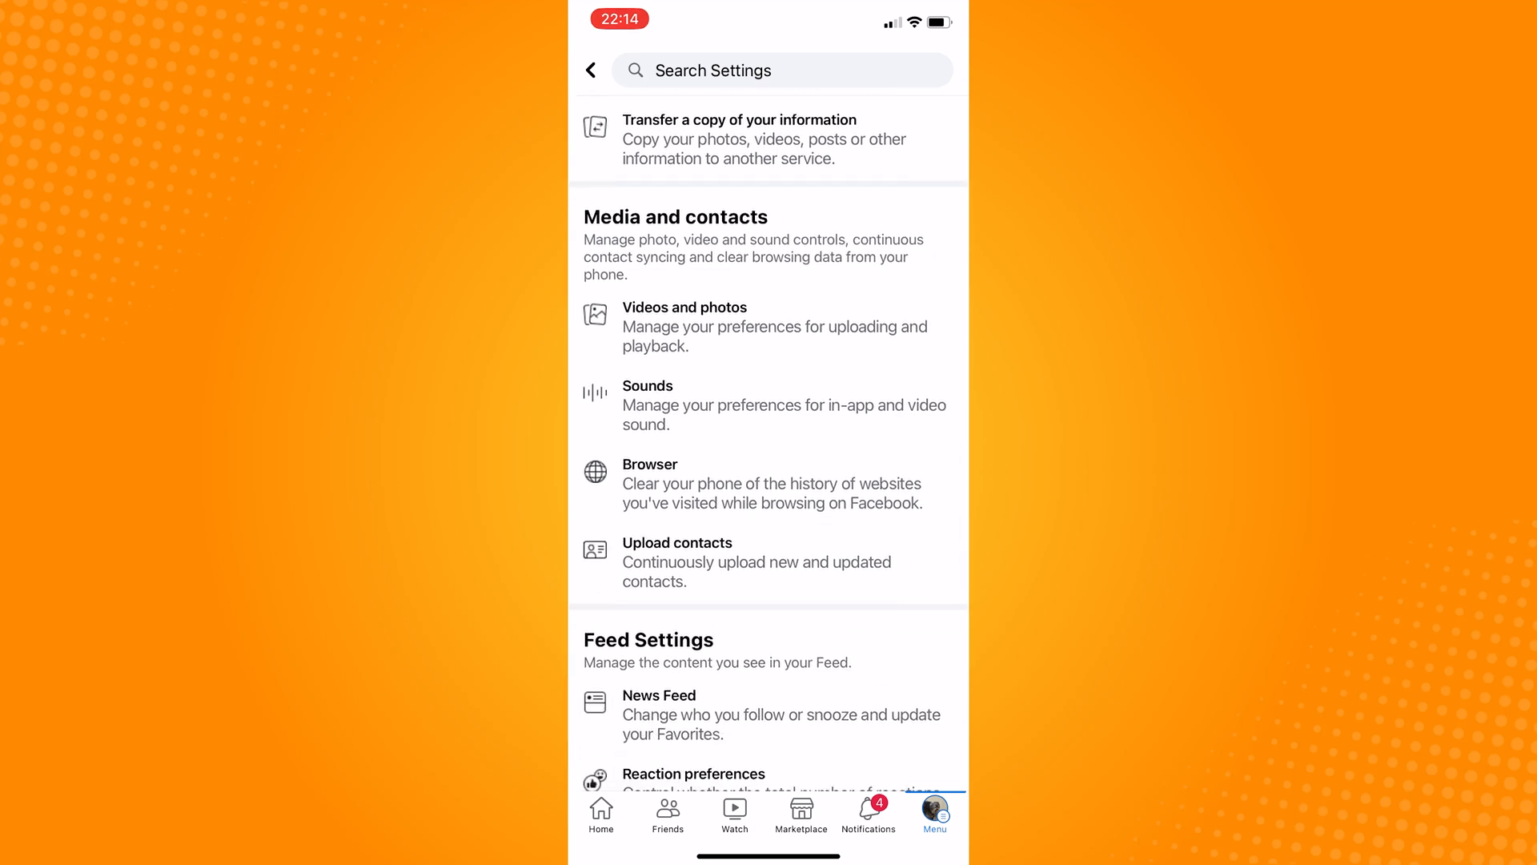
pyautogui.click(684, 326)
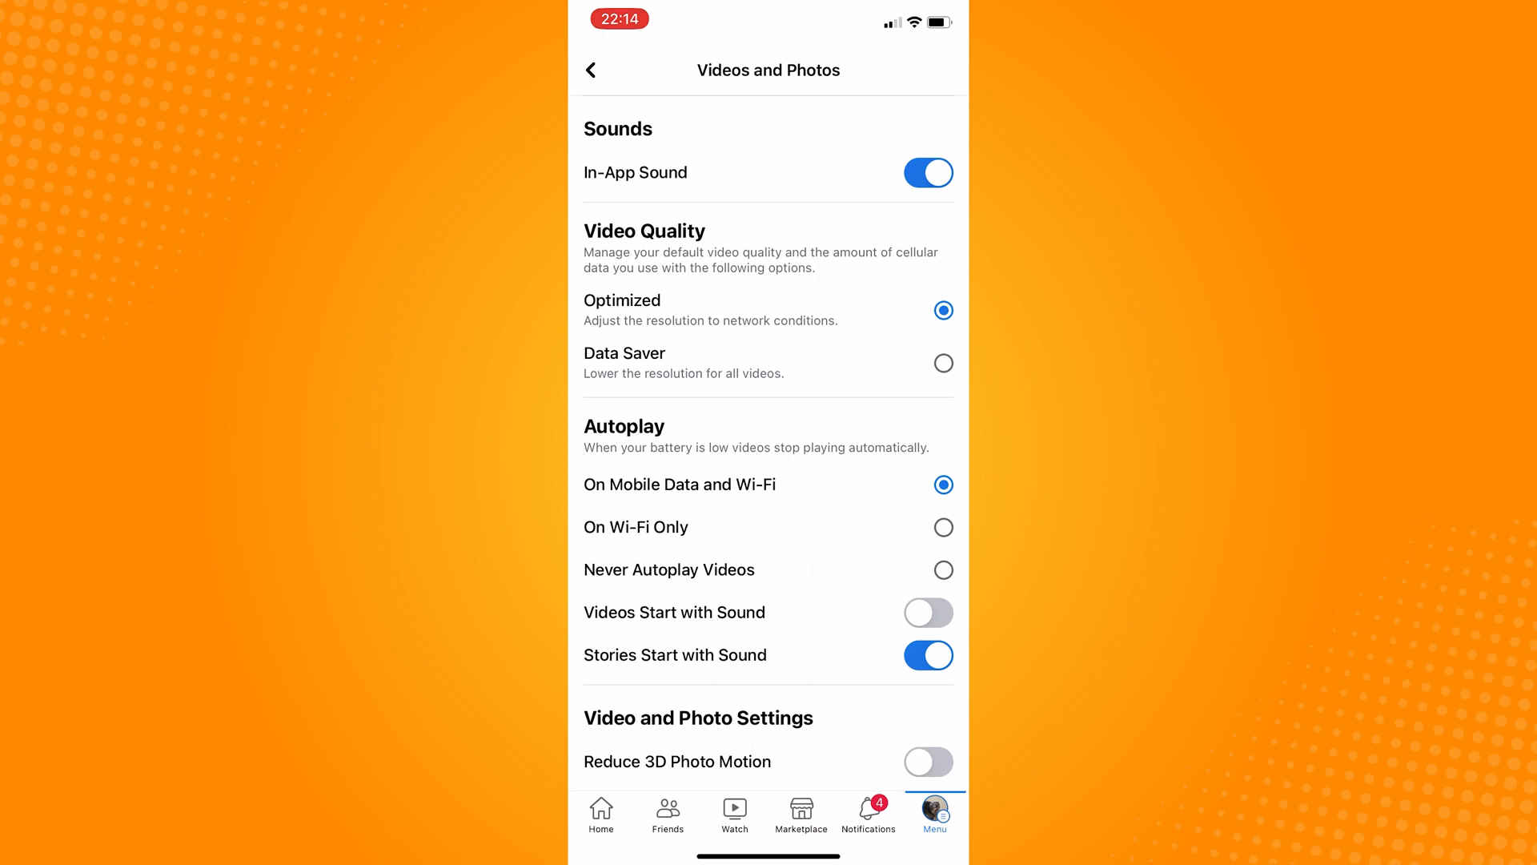
# - Set Video Quality to Optimized and confirm it stays selected
pyautogui.click(943, 364)
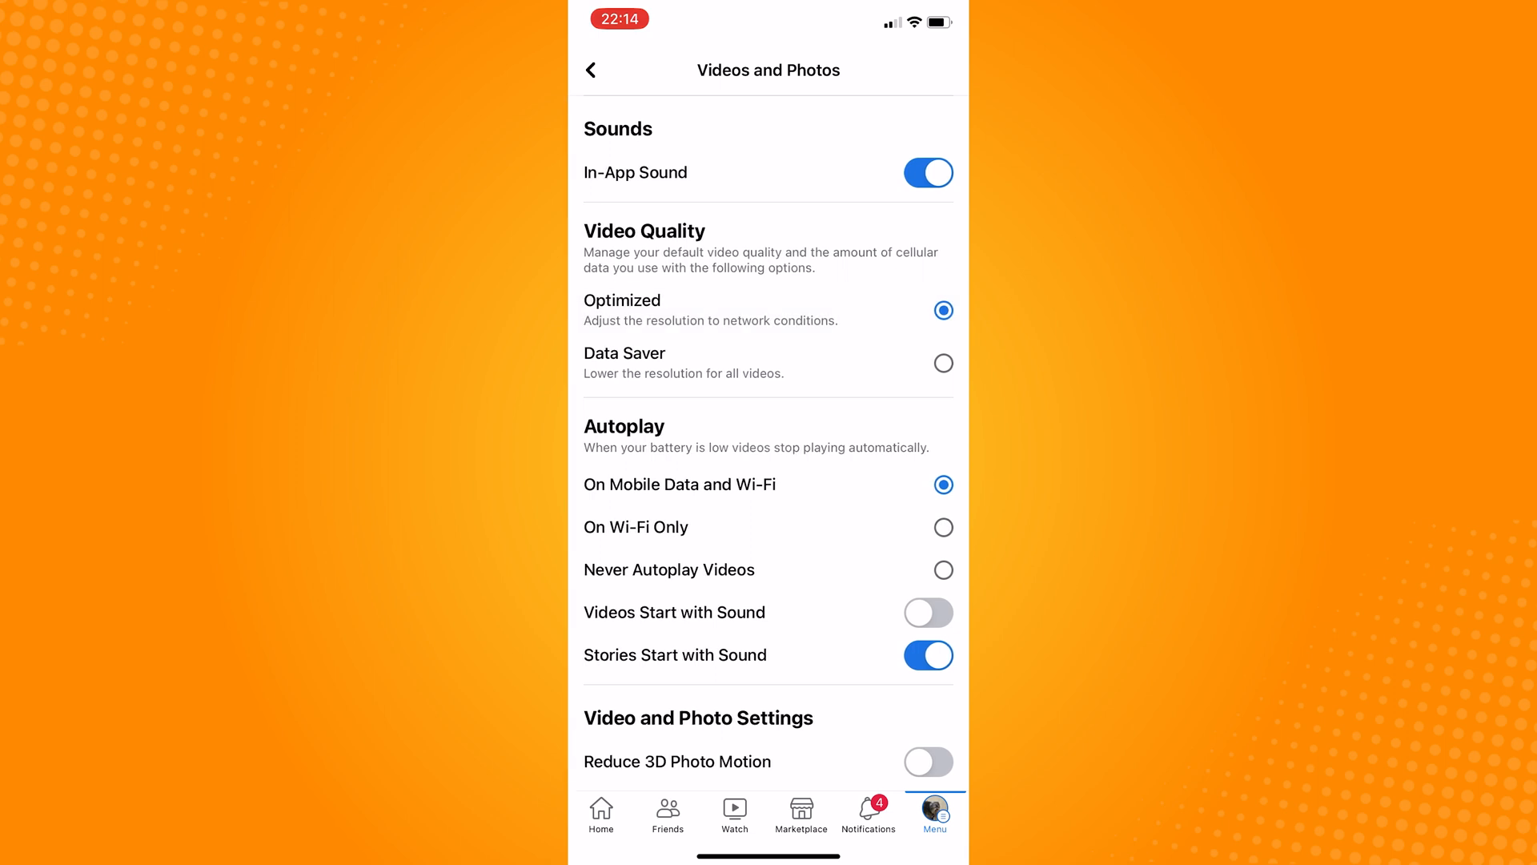
pyautogui.click(767, 309)
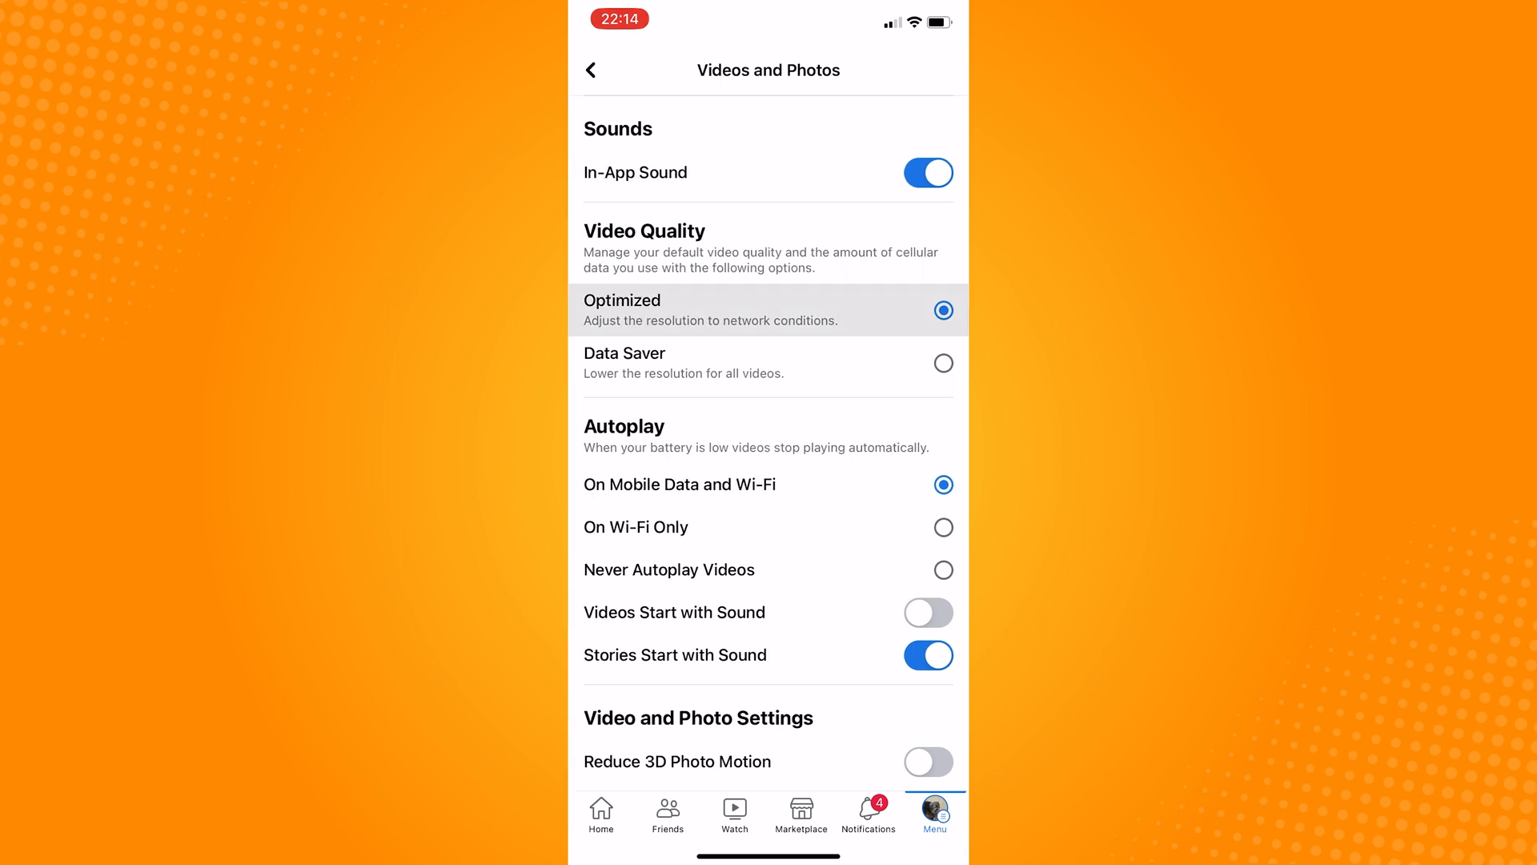